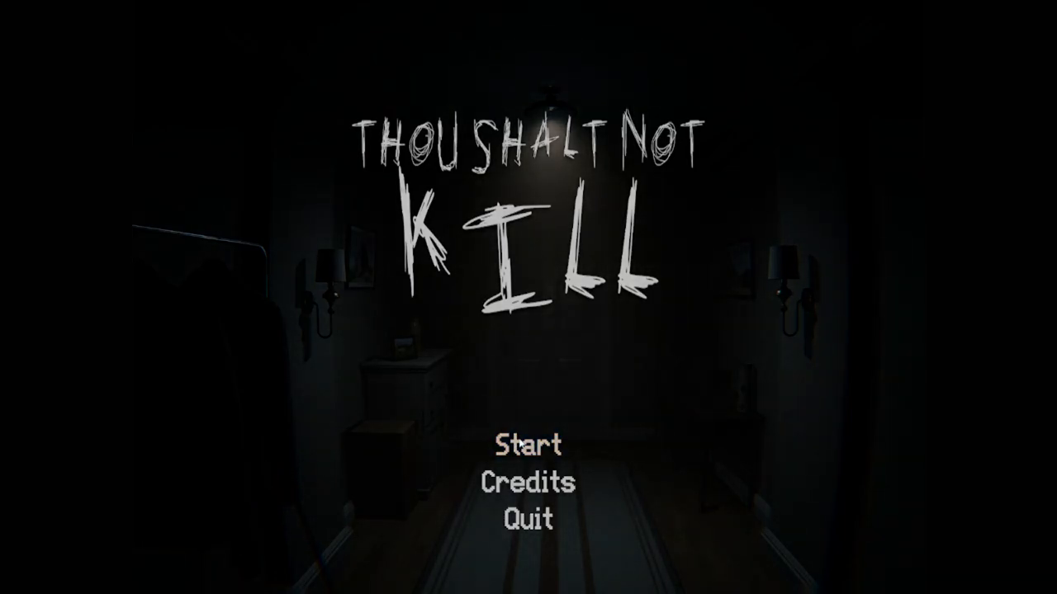
Begin a new game from the title menu, reaching the found-camcorder intro text
left_click(530, 445)
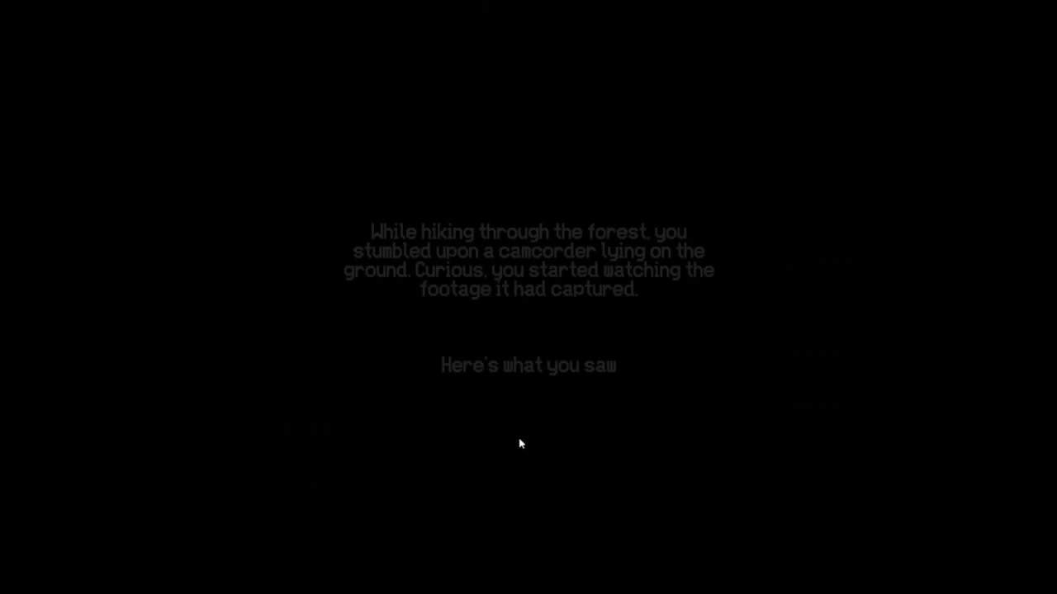